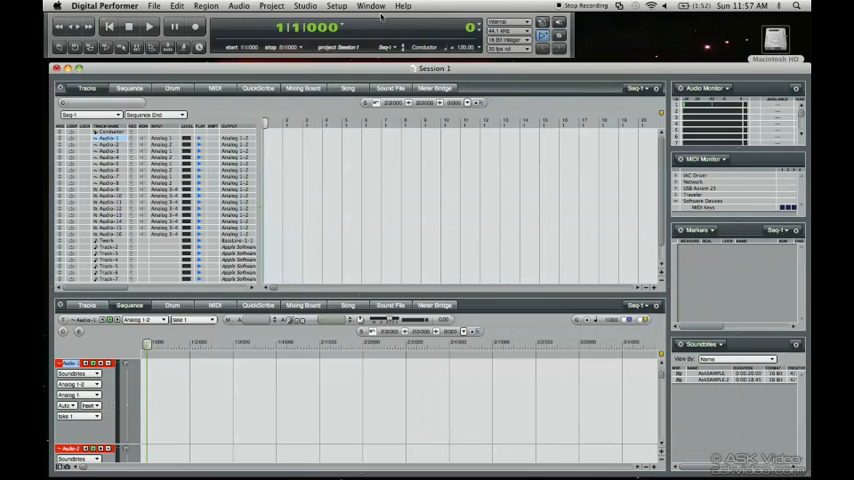
Step: Switch the Session window's lower pane to the Mixing Board view
click(371, 6)
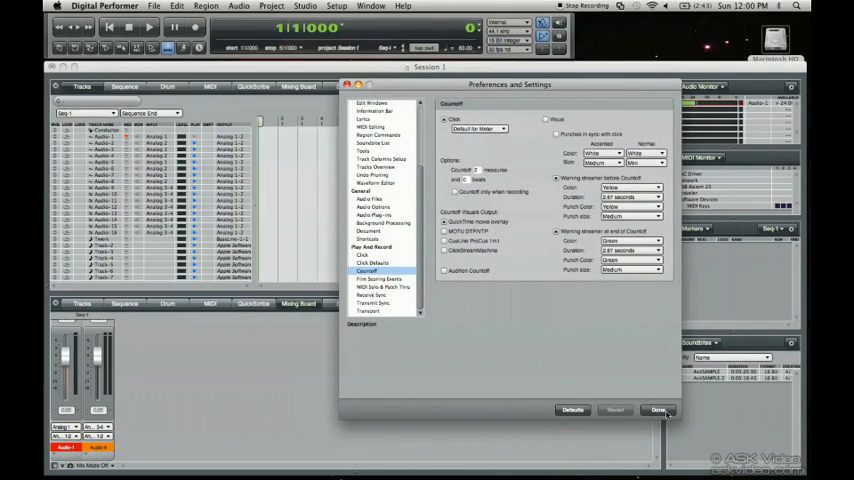
click(658, 410)
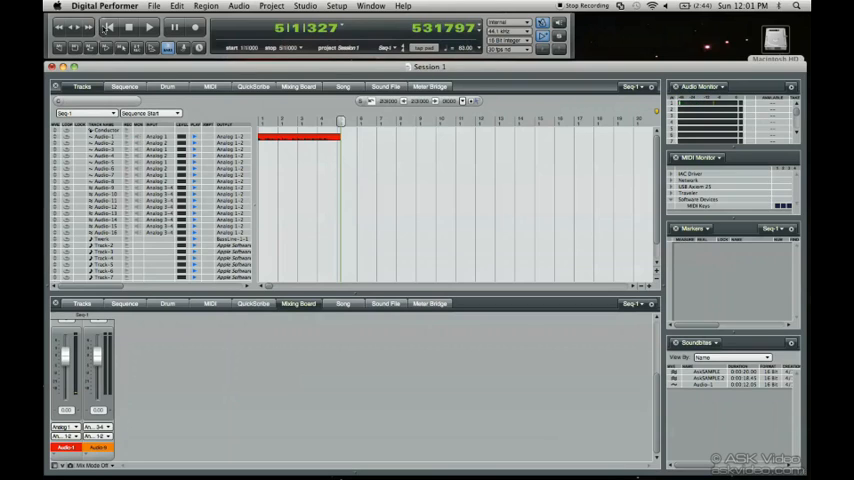
Step: Rewind to 1|1|000 and play back the recorded Audio-1 take
click(107, 27)
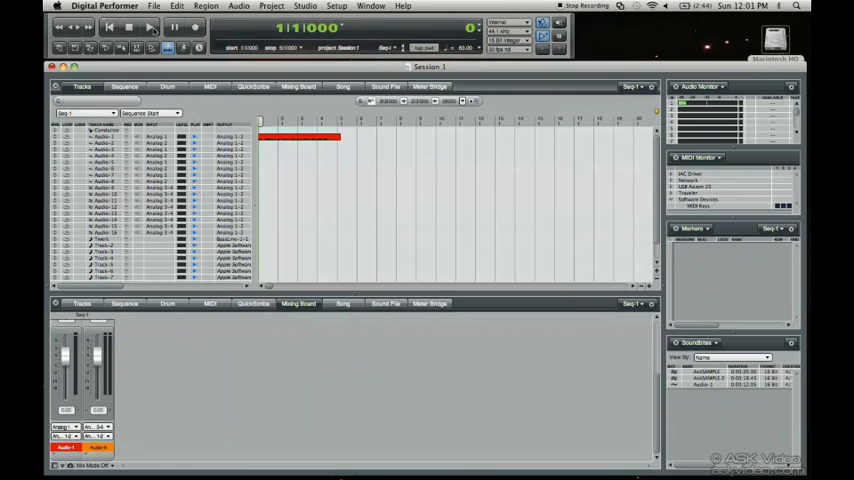
click(148, 27)
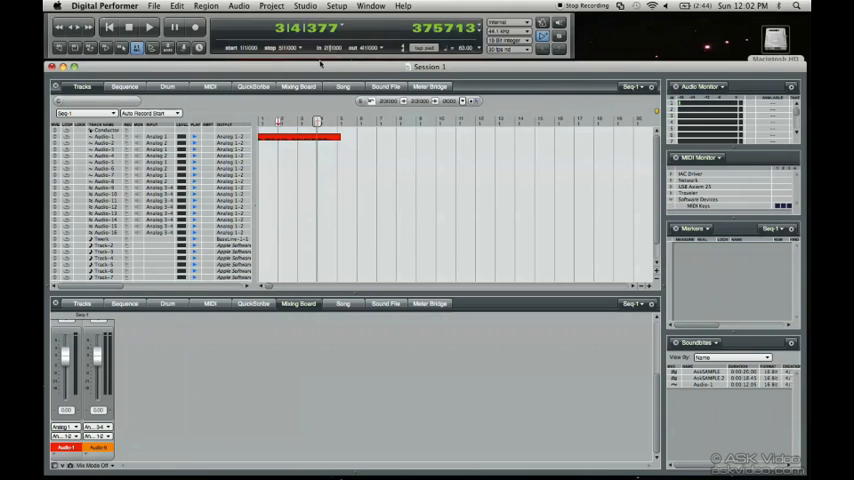
mouse_move(322, 55)
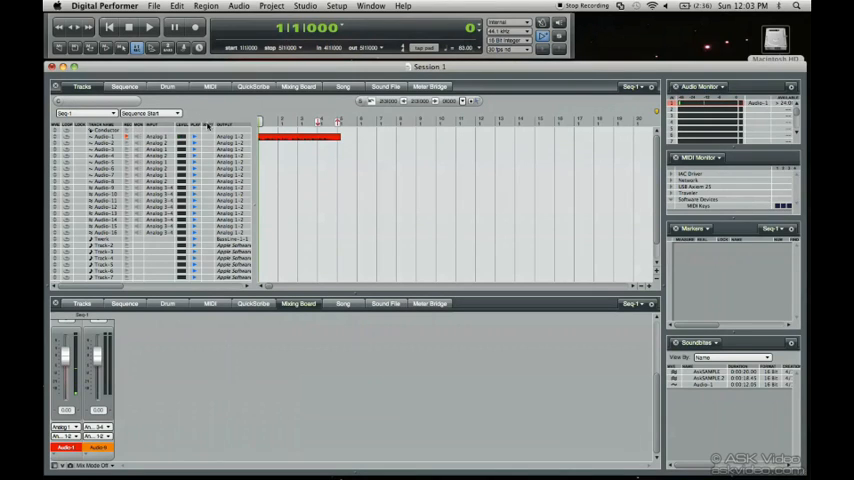
Step: Record a punch-in pass on Audio-1 between bars 4 and 5, then stop
click(196, 27)
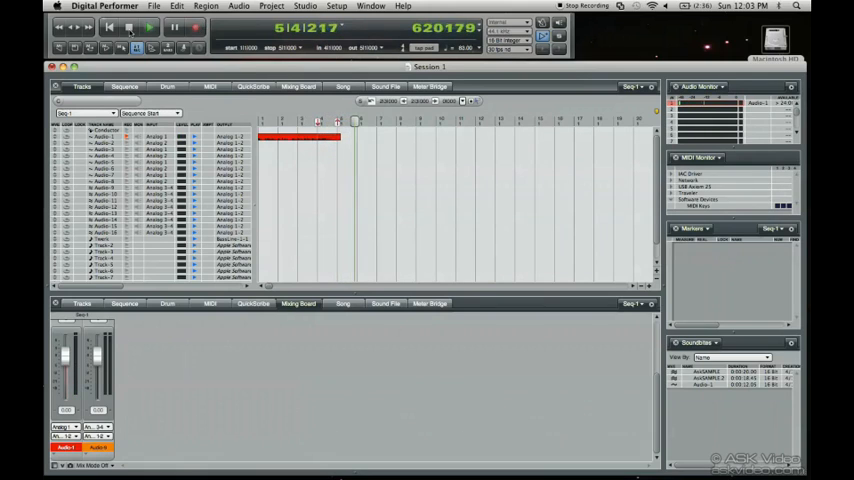
click(148, 27)
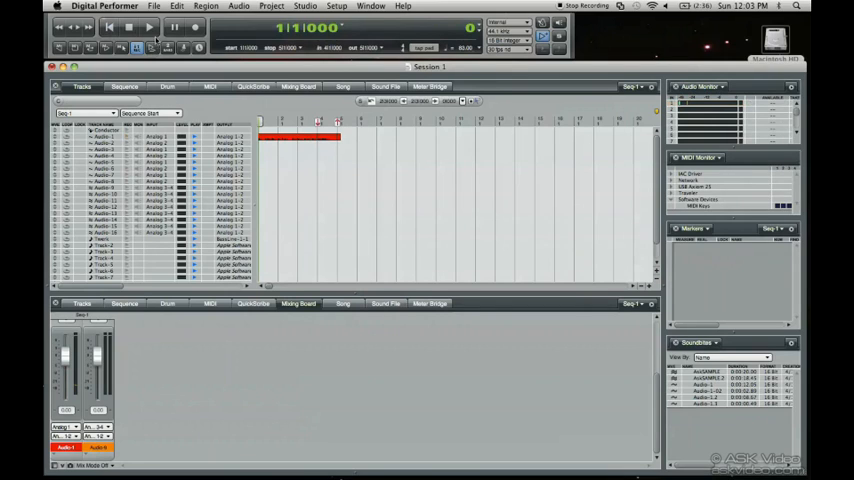
click(150, 27)
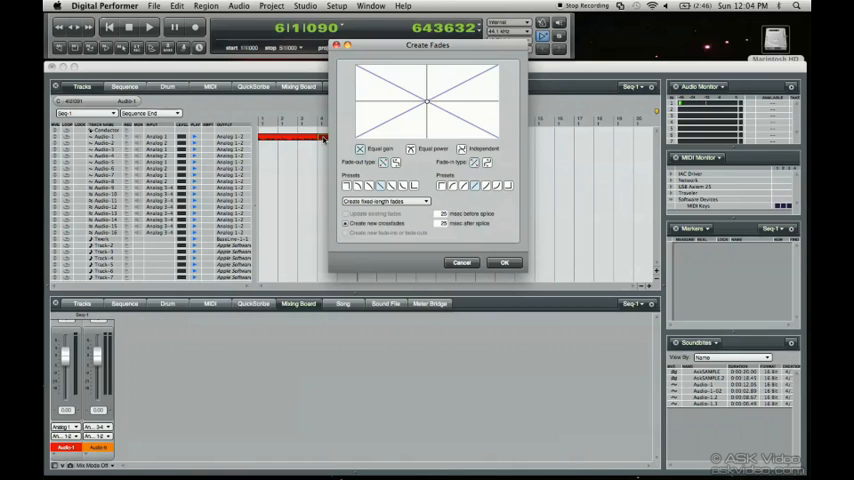
Step: Confirm equal-gain, fixed-length crossfades of 25 msec before and after the splice
click(504, 263)
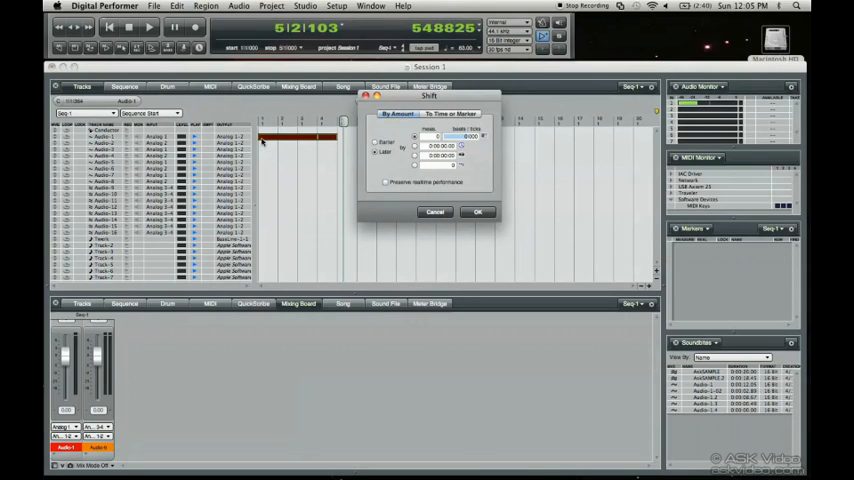
Step: Select the Audio-1 punch-in region and bring up the Repeat dialog
click(478, 211)
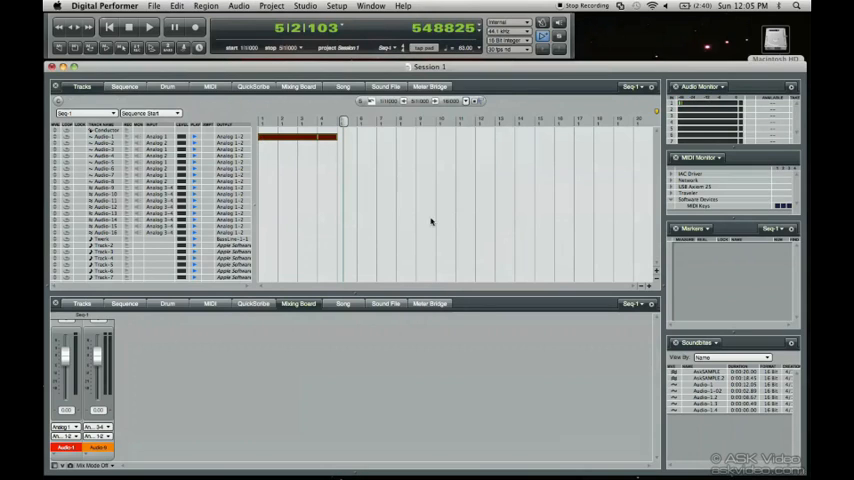
click(177, 6)
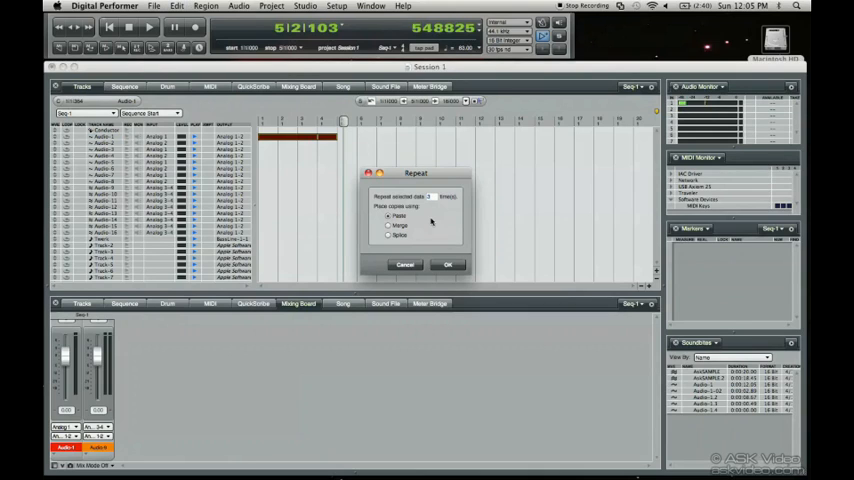
Step: Accept the Repeat settings with Paste so copies extend to about bar 17
click(447, 264)
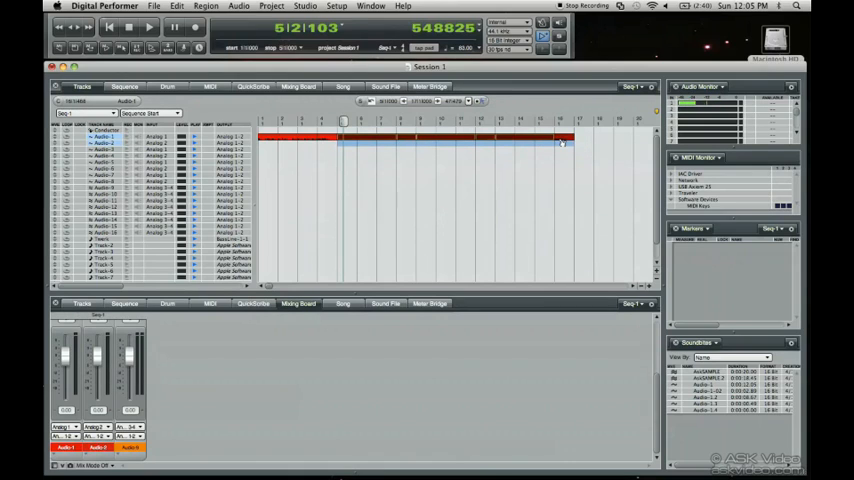
Step: Shift the repeated Audio-1 regions later by a small amount
click(177, 6)
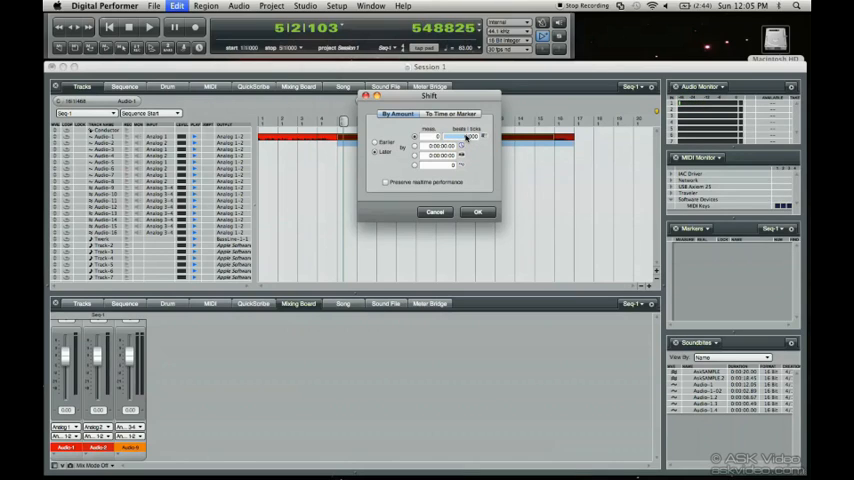
click(477, 211)
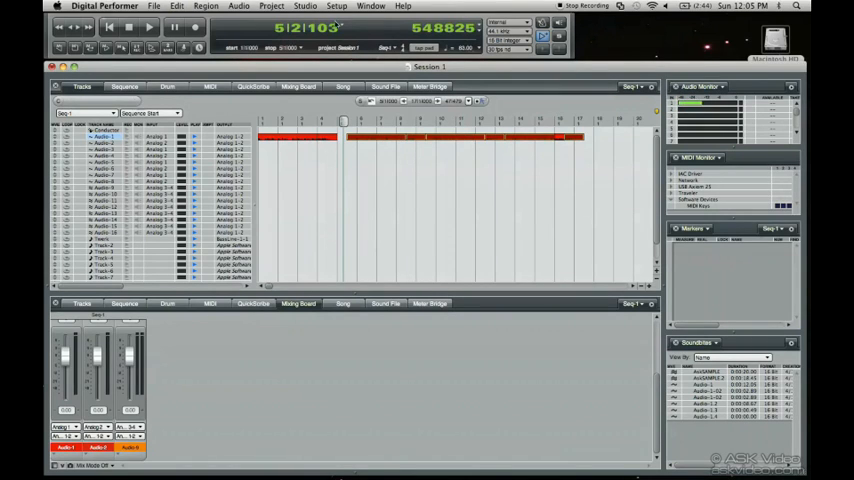
Step: Rewind to the start and play the sequence through the shifted repeats
click(150, 27)
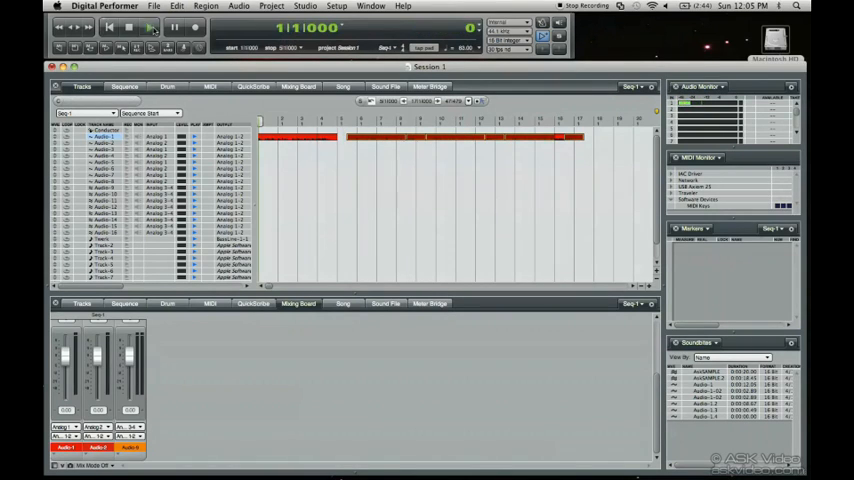
click(151, 27)
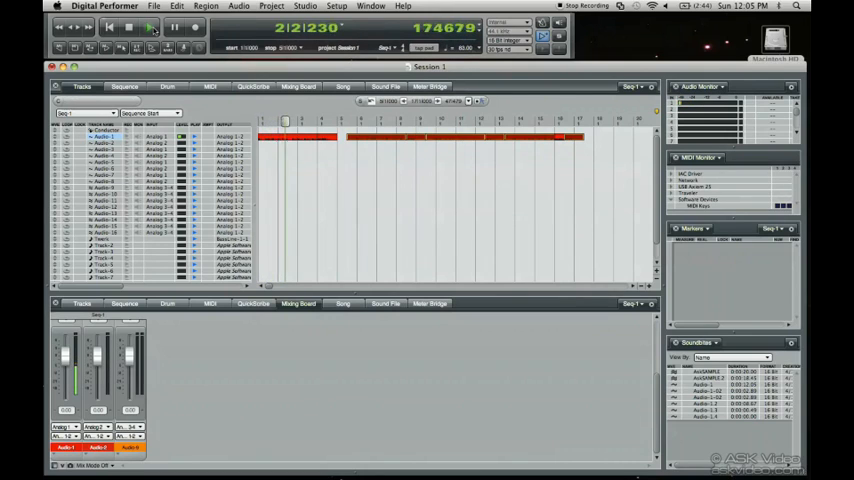
click(128, 27)
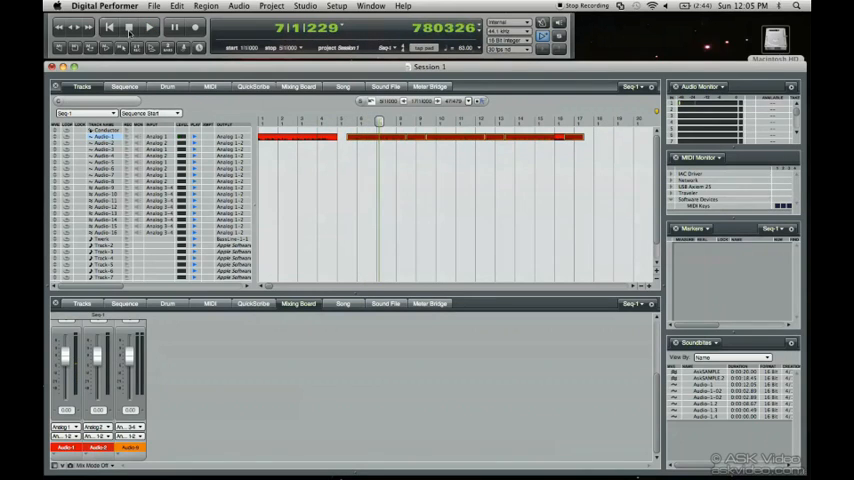
Step: Stop playback, undo the shift, and crossfade all the Audio-1 region joins
click(109, 27)
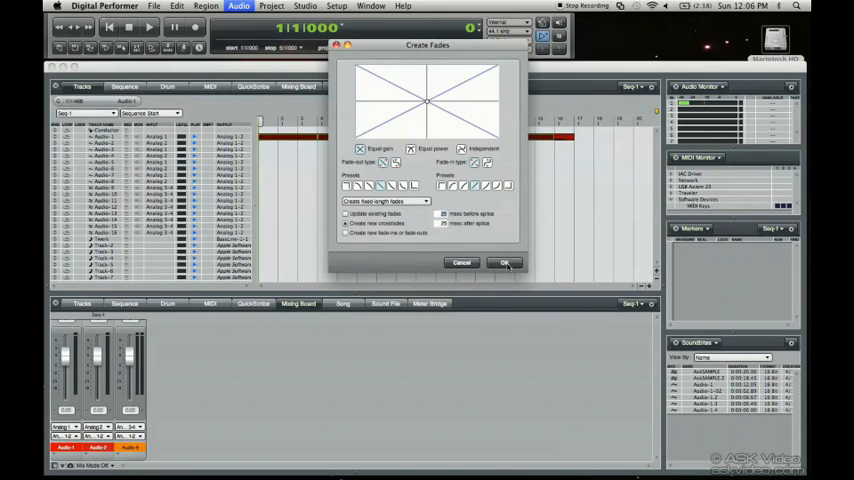
click(505, 262)
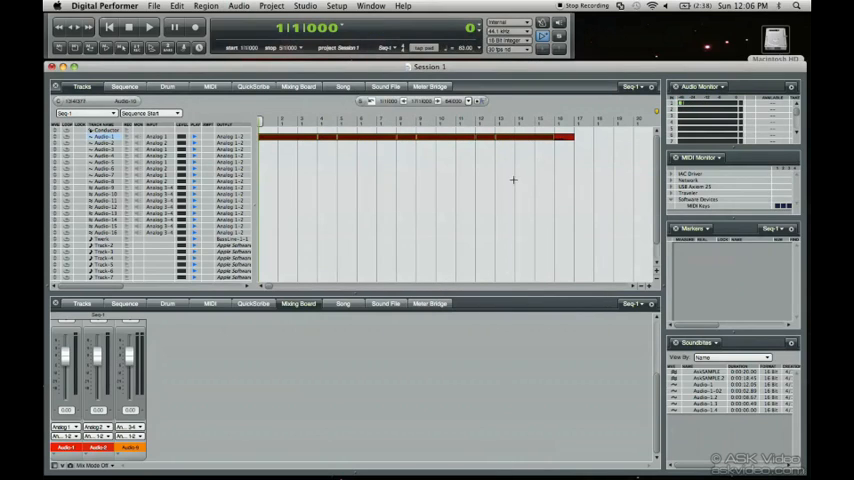